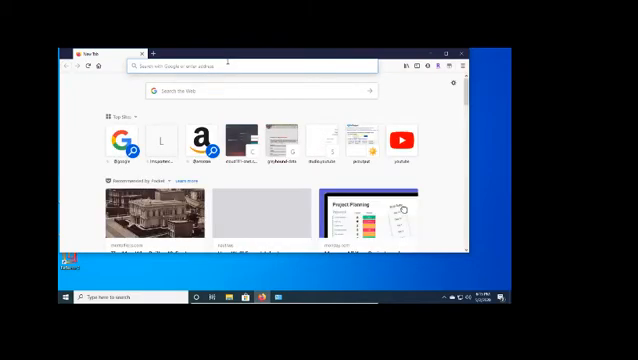
Enter the web address in Firefox's address bar to reach the SourceForge Dia download.
type("http://")
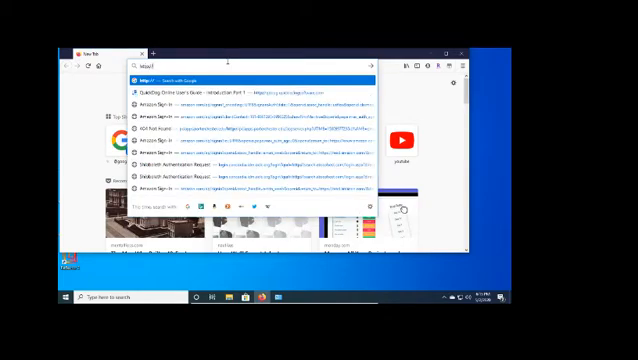
type("dictionary.reference.com")
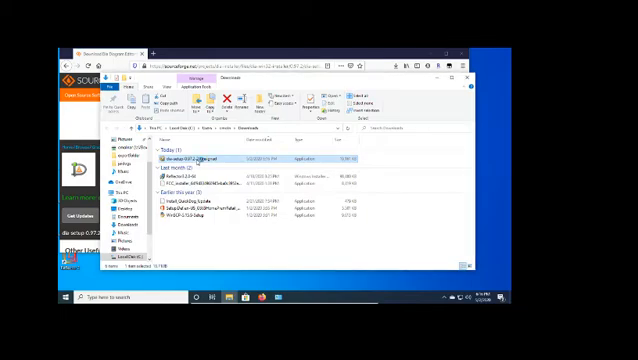
Run the dia-setup 0.97.2 installer from the Downloads folder.
double_click(192, 160)
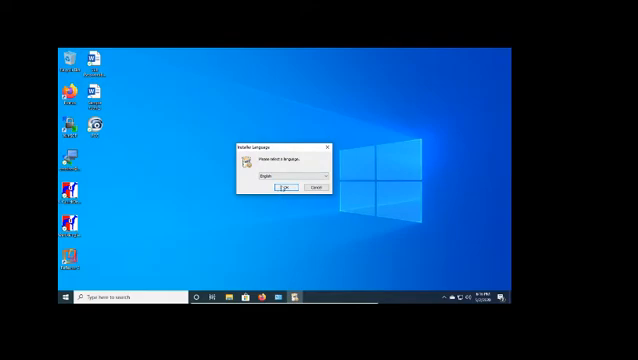
Install Dia 0.97.2 in English with default components and launch it on finish.
left_click(282, 188)
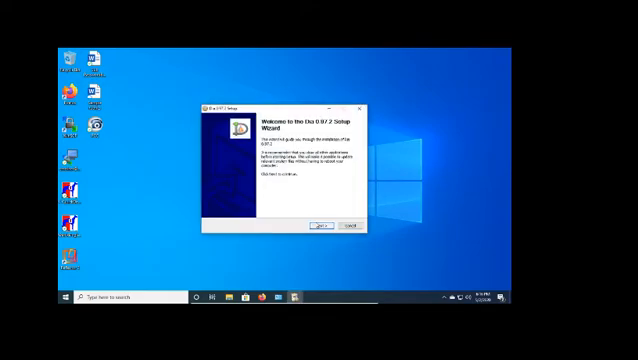
left_click(318, 224)
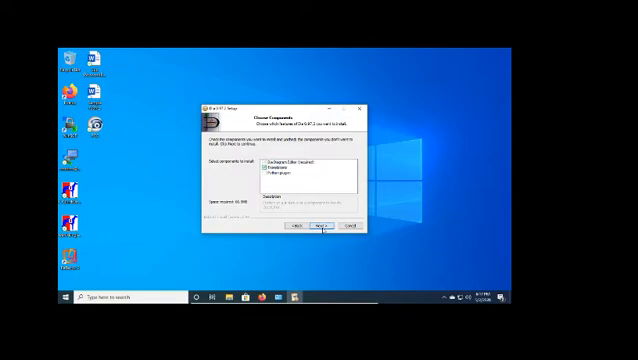
left_click(322, 225)
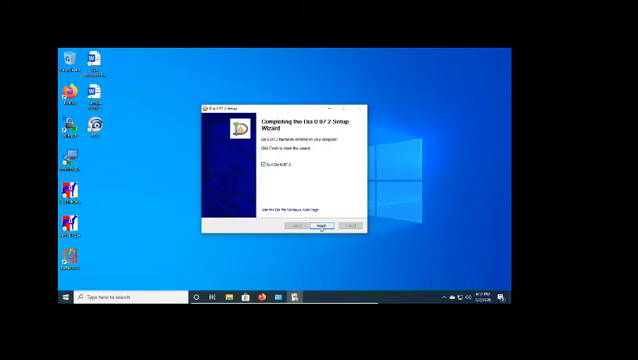
left_click(319, 228)
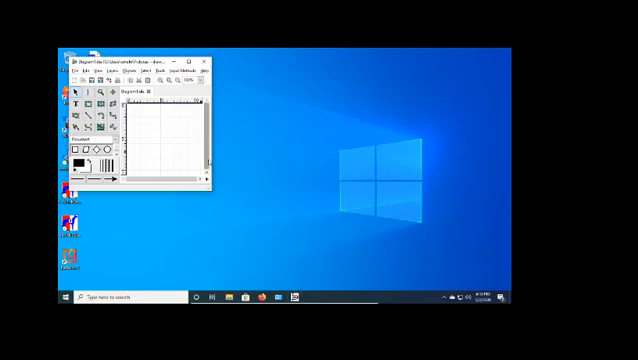
Enlarge the Dia window and browse the File, Edit, Select and Layers menus.
left_click_drag(212, 192, 390, 243)
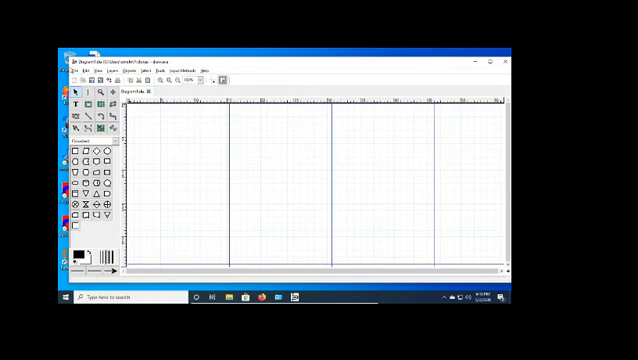
left_click(74, 69)
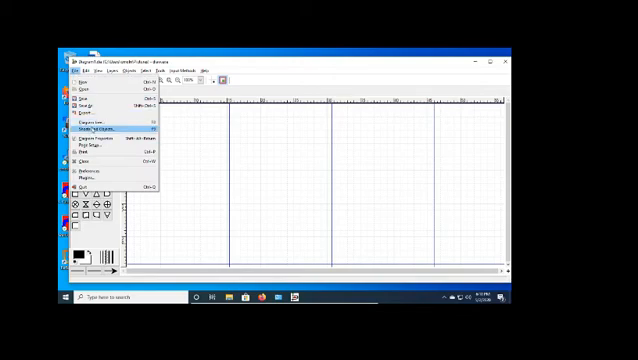
left_click(95, 72)
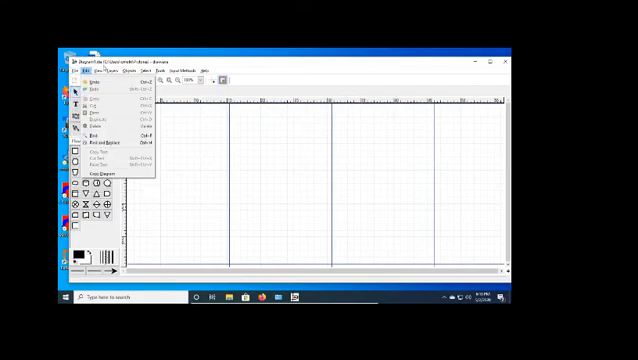
left_click(157, 72)
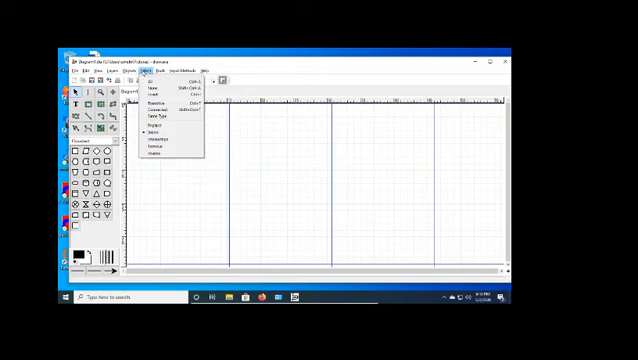
left_click(109, 71)
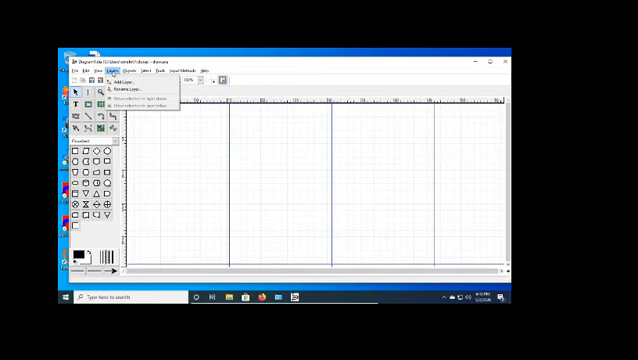
left_click(74, 71)
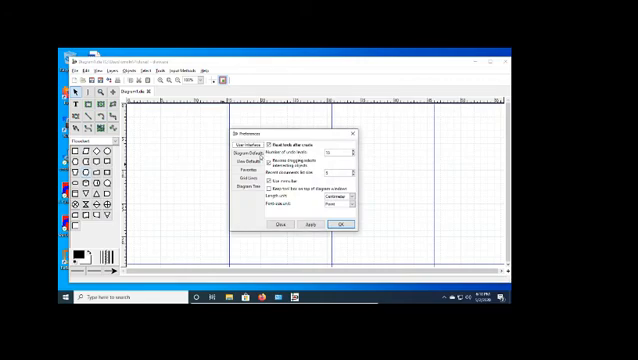
Set the length unit to Inch and default paper to Letter, then save preferences.
left_click(338, 211)
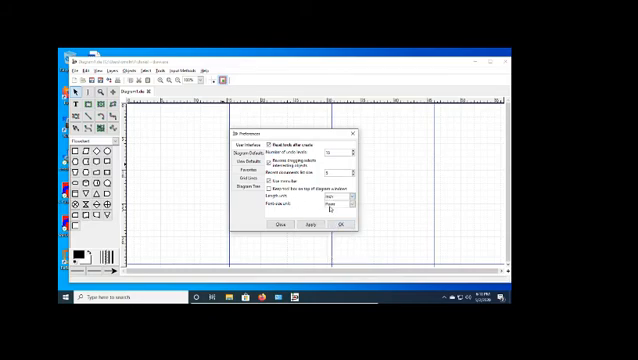
left_click(344, 207)
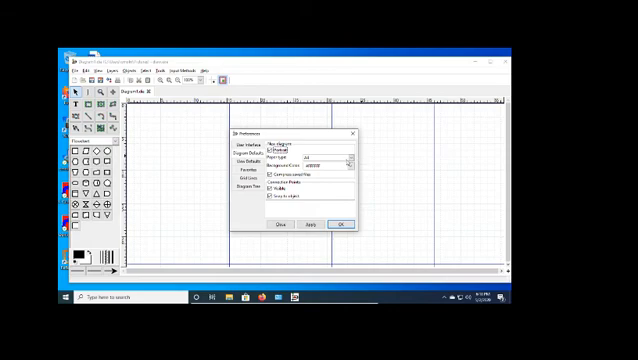
left_click(346, 159)
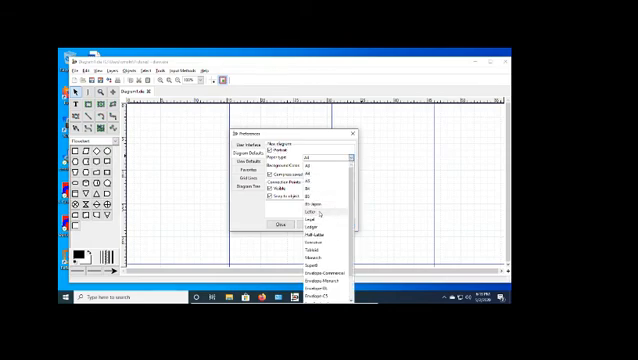
left_click(318, 211)
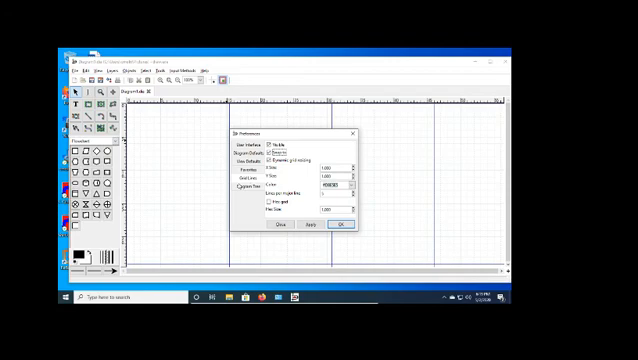
left_click(254, 156)
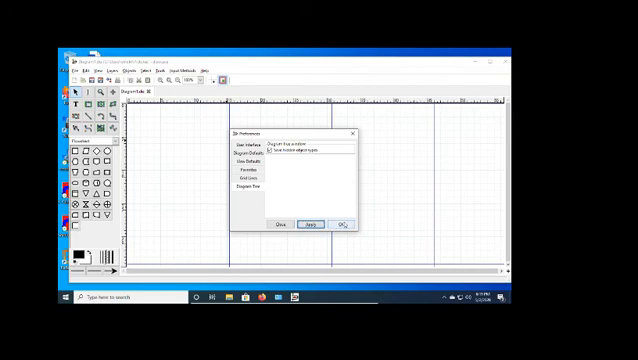
left_click(341, 224)
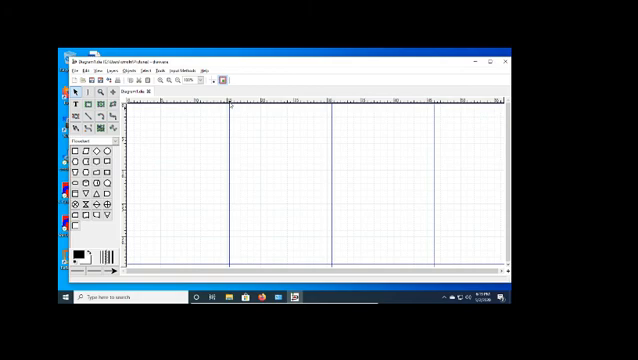
mouse_move(232, 169)
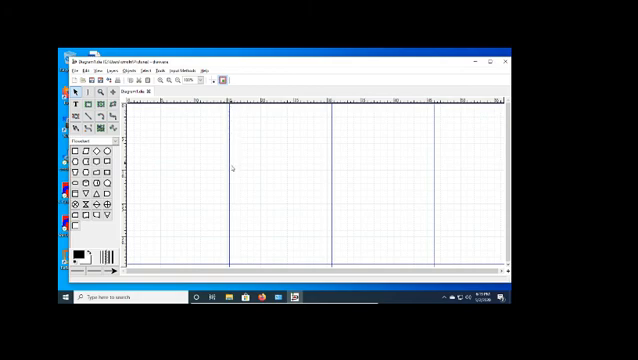